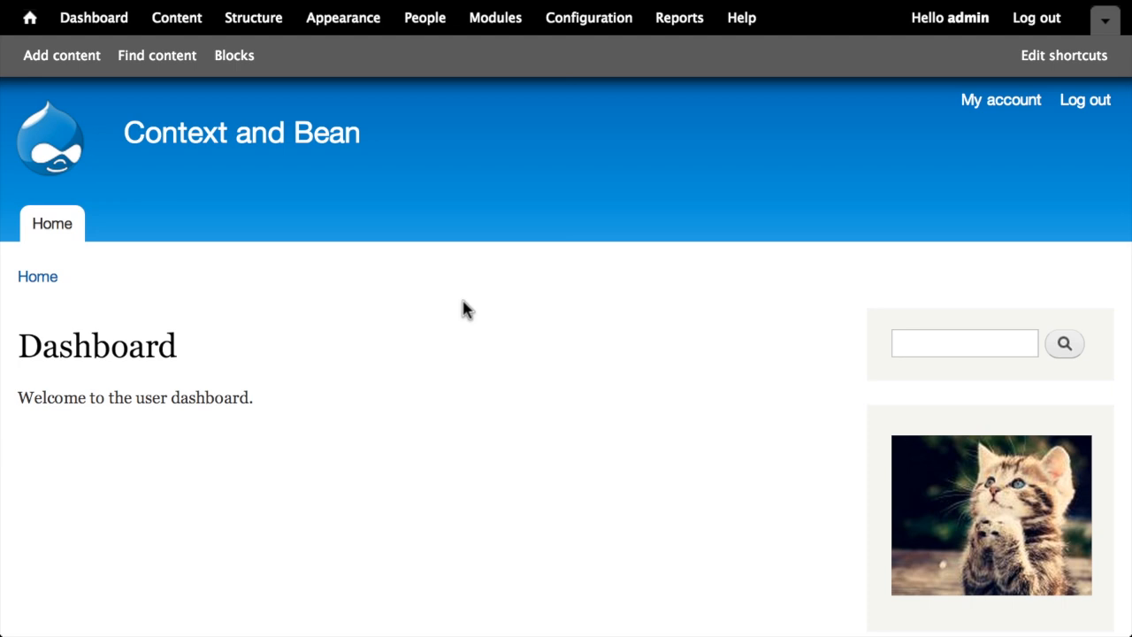
Scroll the dashboard, then open the Blocks admin list showing the Kittins image_block
scroll(down, 3)
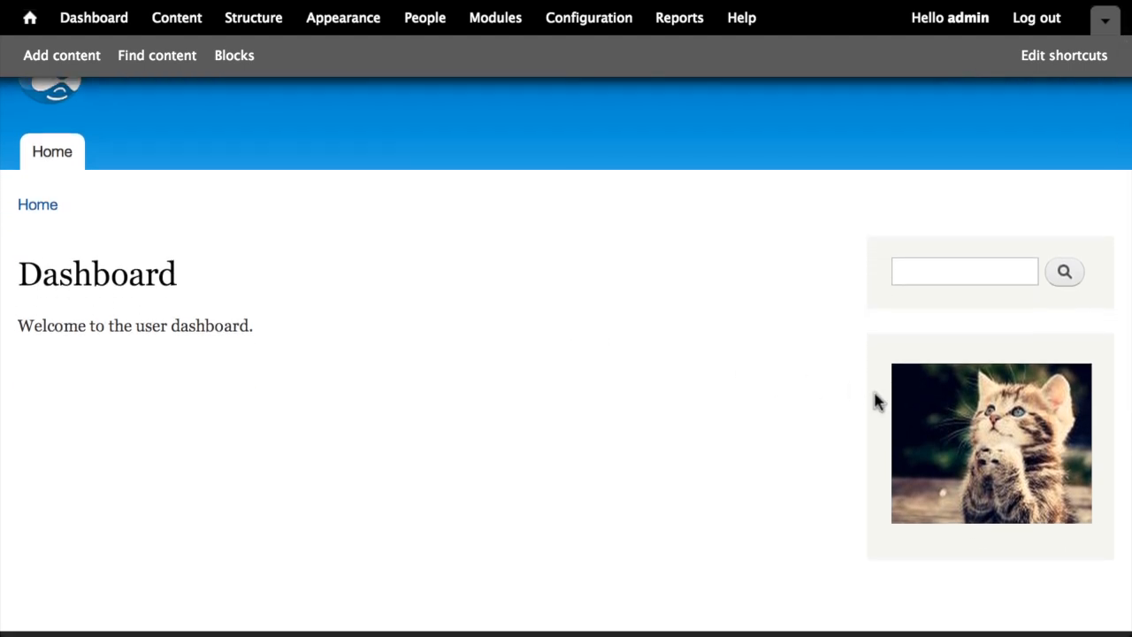
mouse_move(923, 410)
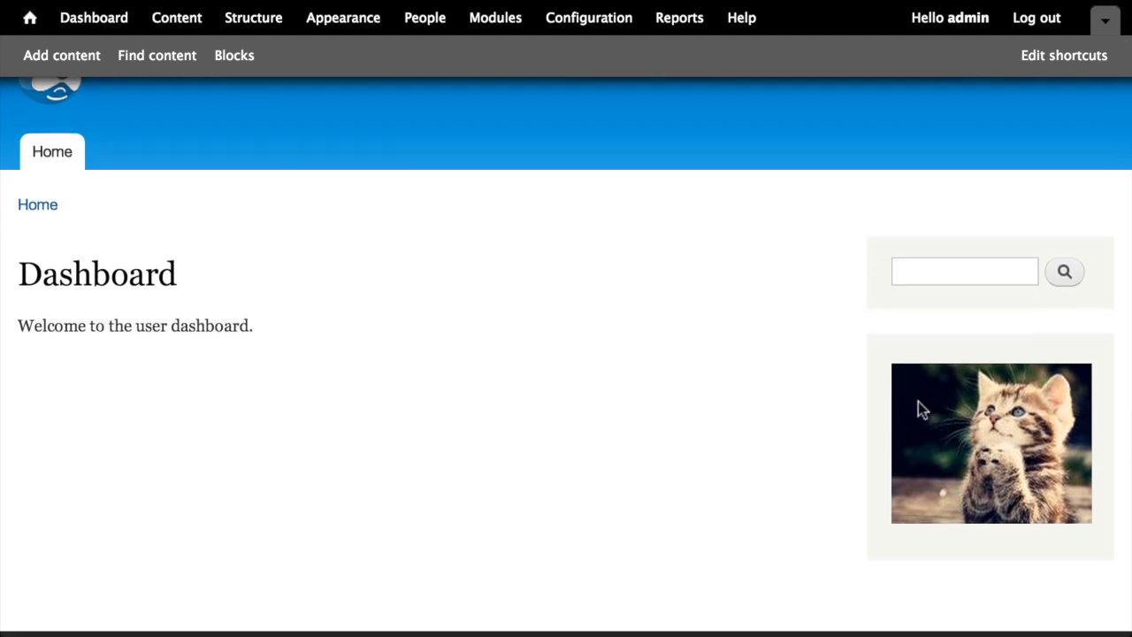
mouse_move(929, 413)
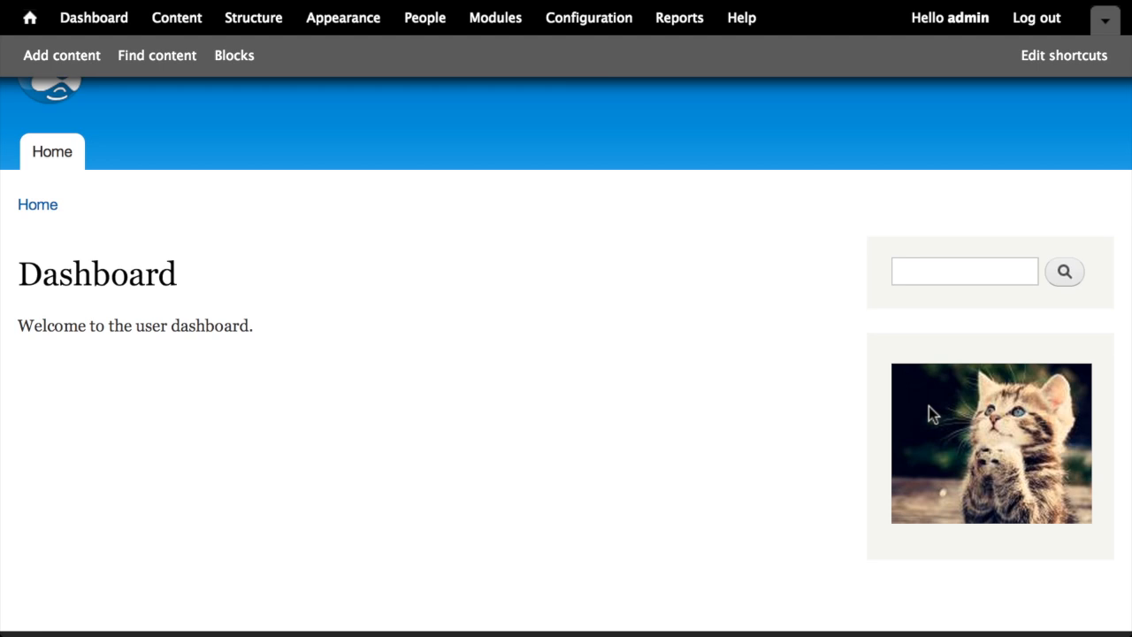
mouse_move(779, 414)
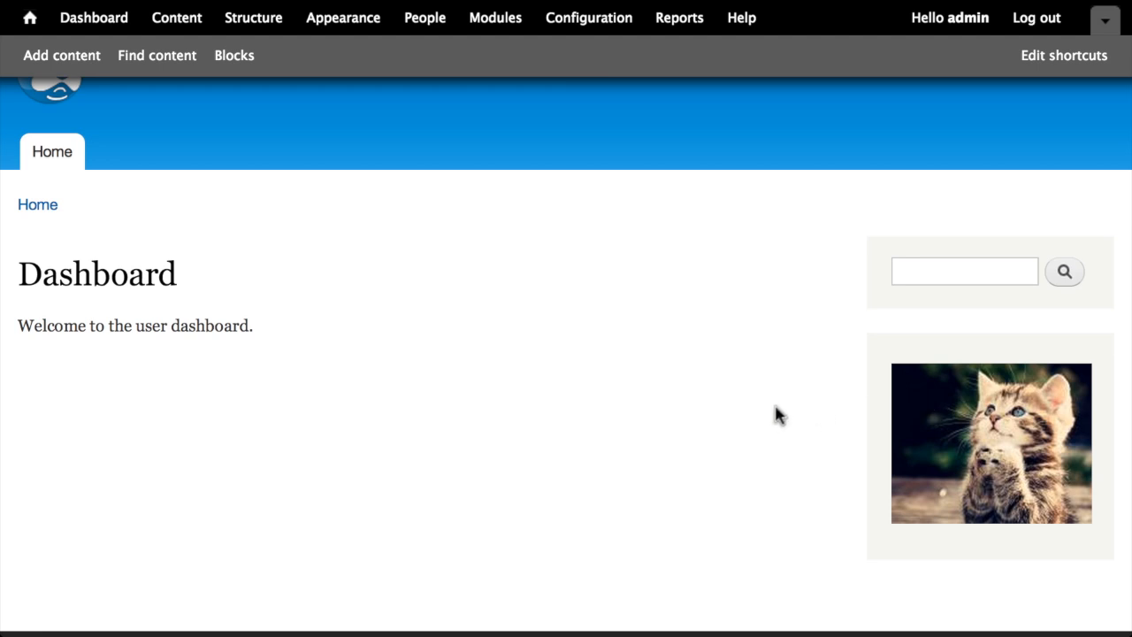
scroll(up, 3)
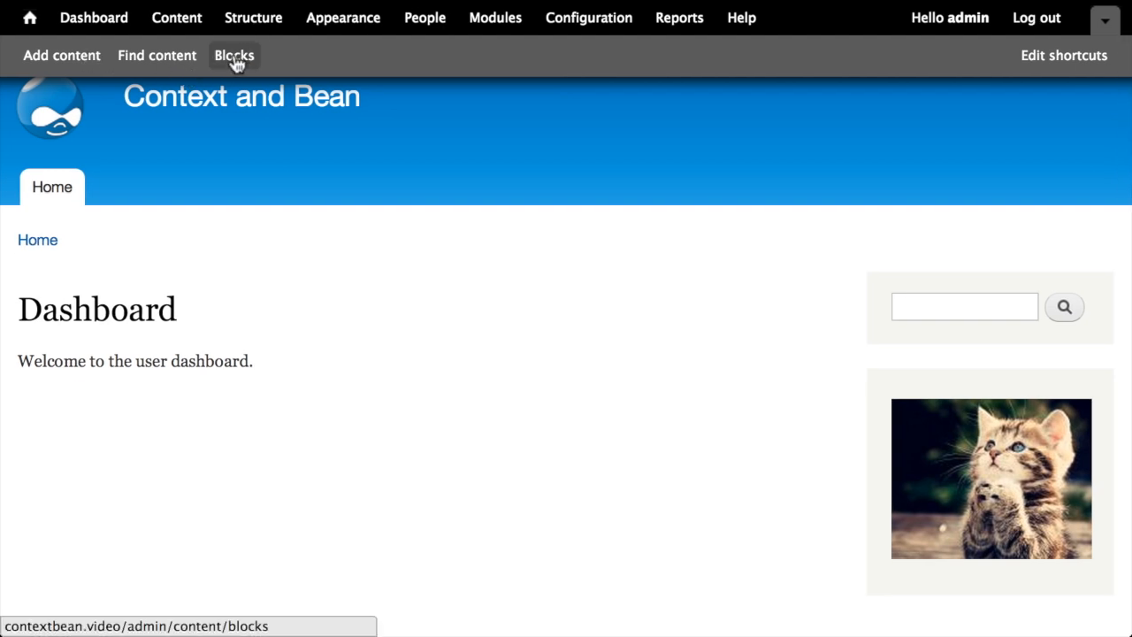
click(233, 55)
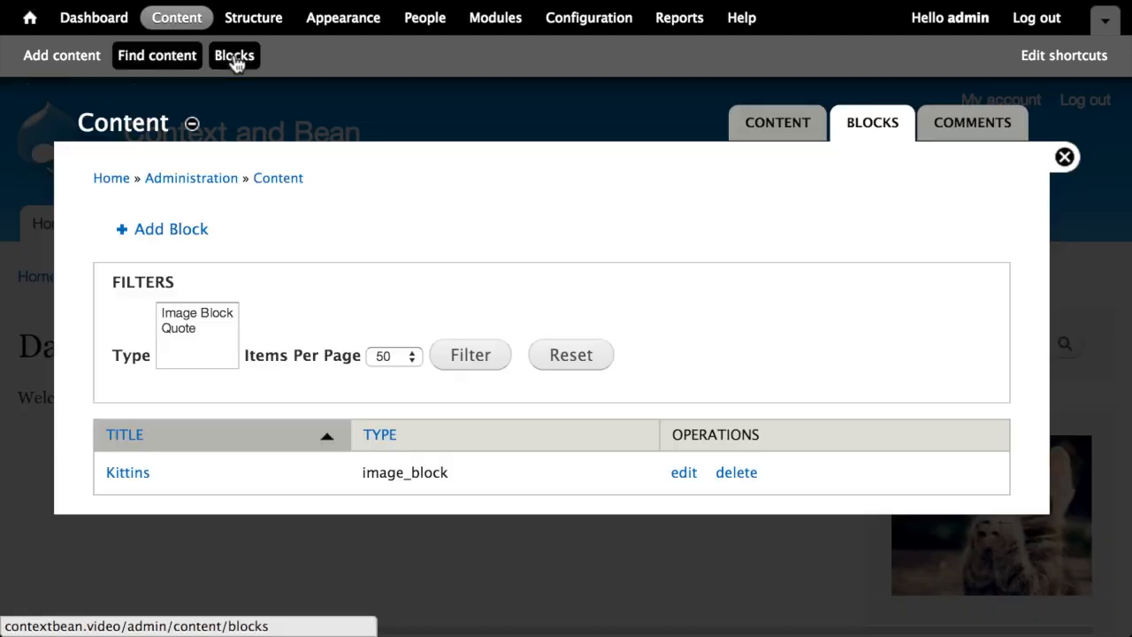
mouse_move(608, 475)
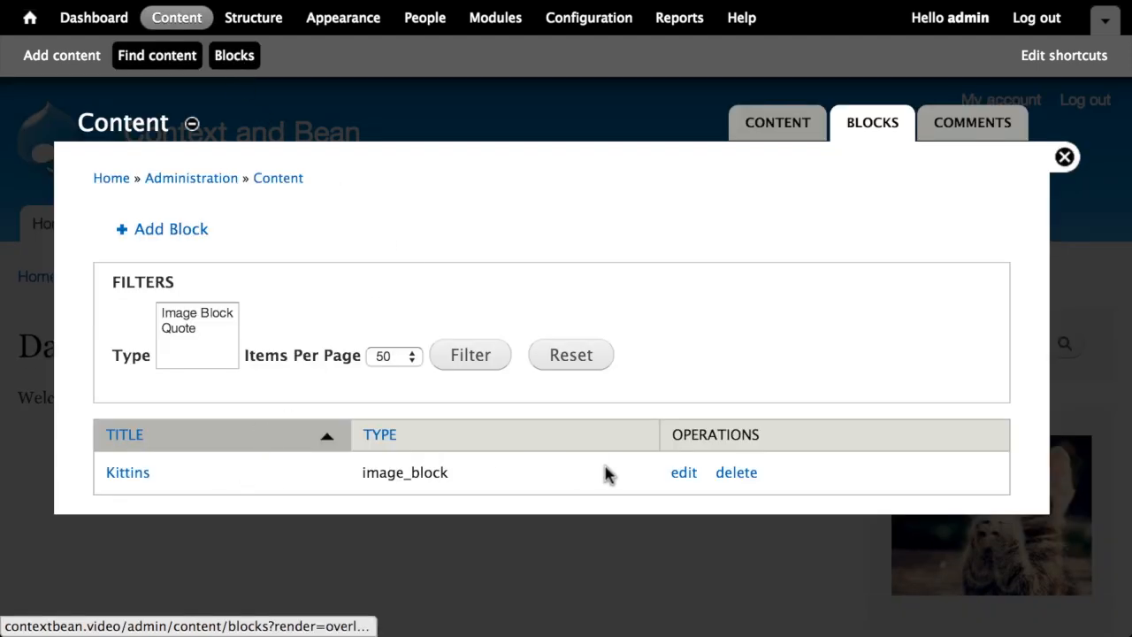
mouse_move(336, 352)
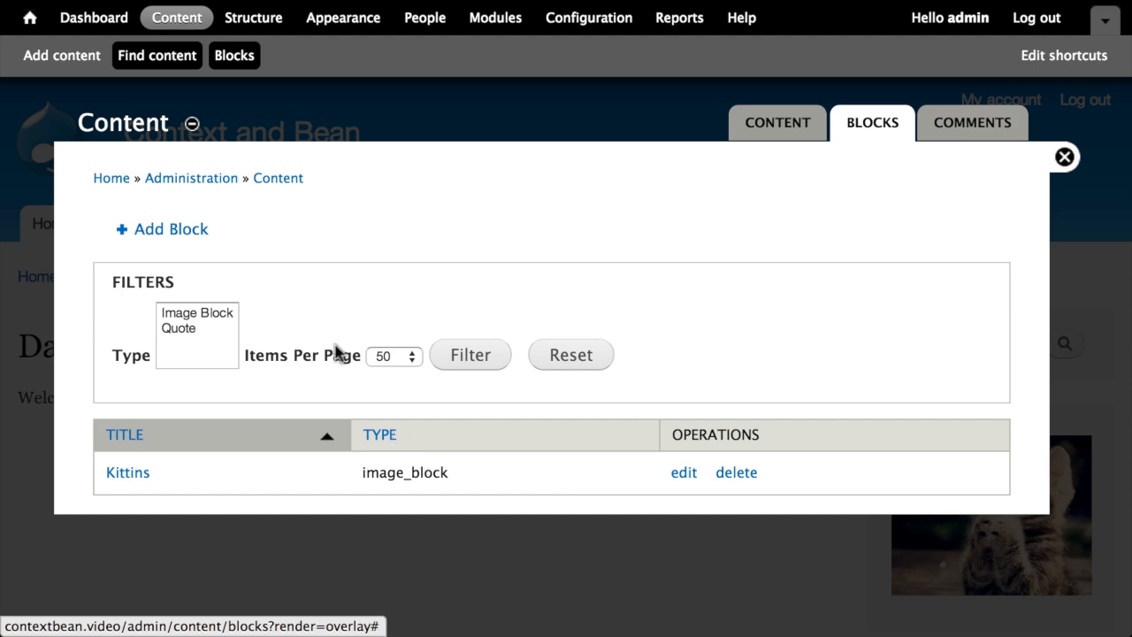
mouse_move(171, 229)
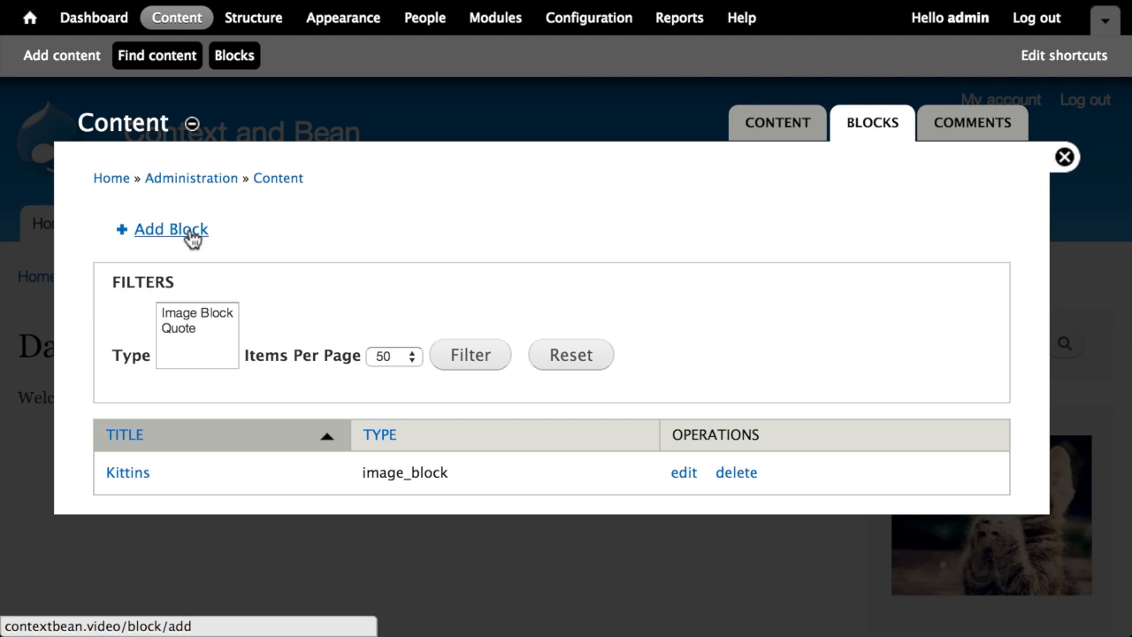
mouse_move(250, 322)
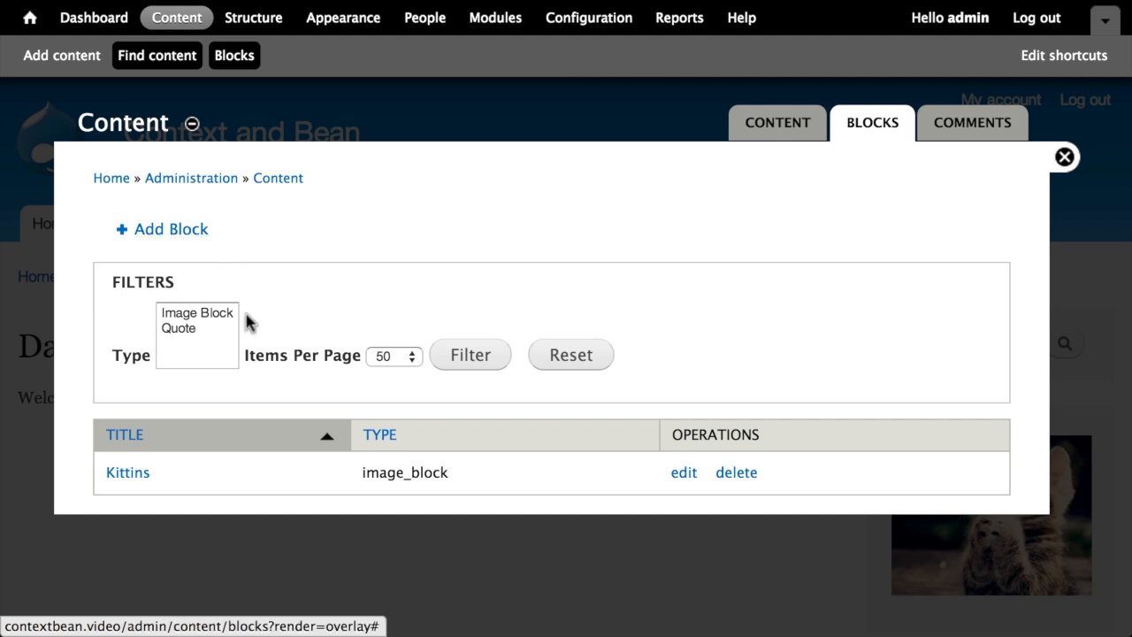
mouse_move(220, 321)
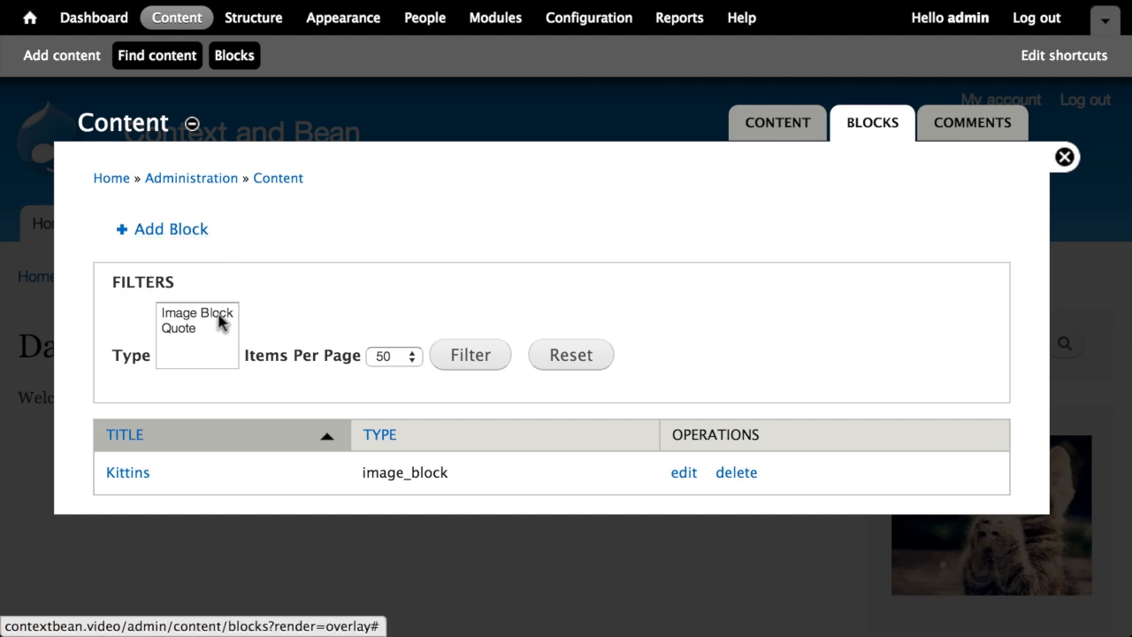
mouse_move(472, 284)
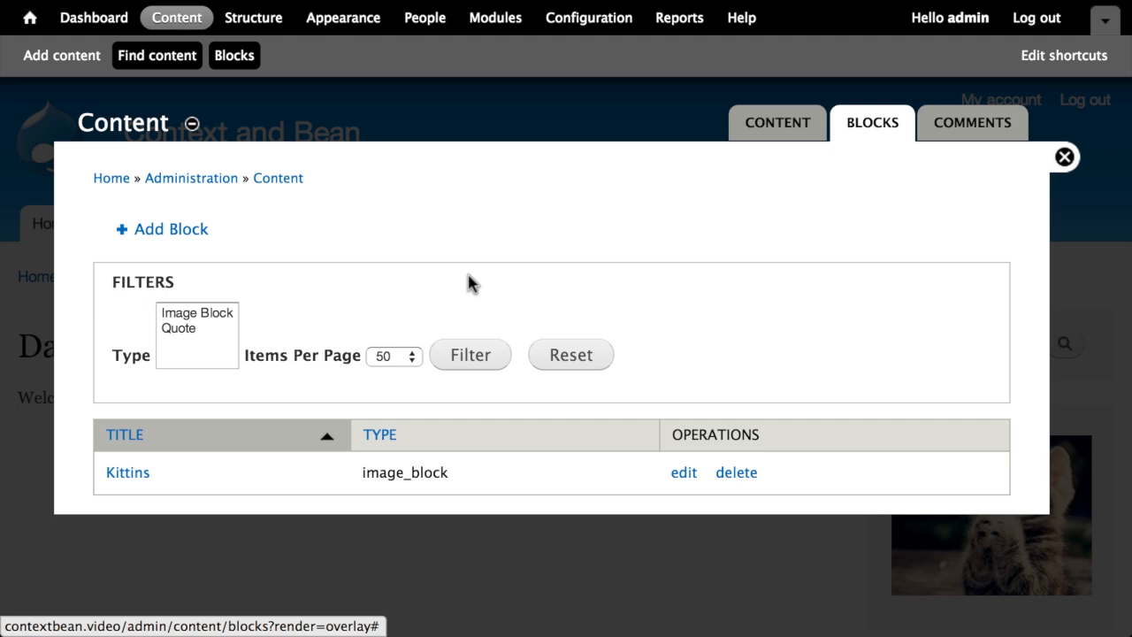
mouse_move(501, 240)
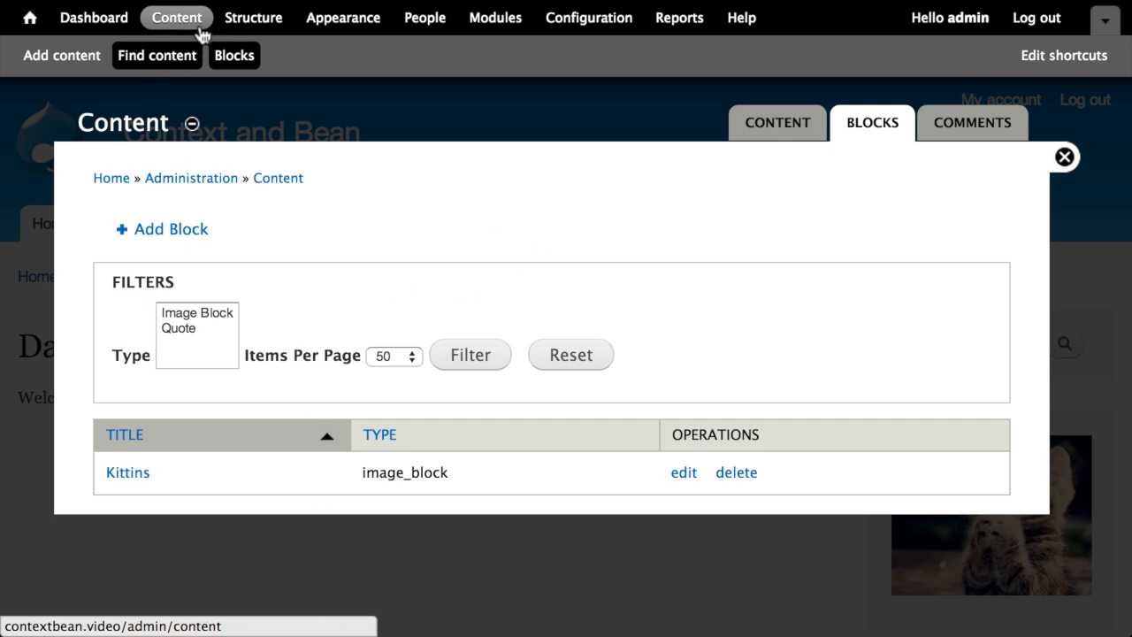
Browse Structure > Block types (Image Block, Quote), then close the overlay
click(253, 18)
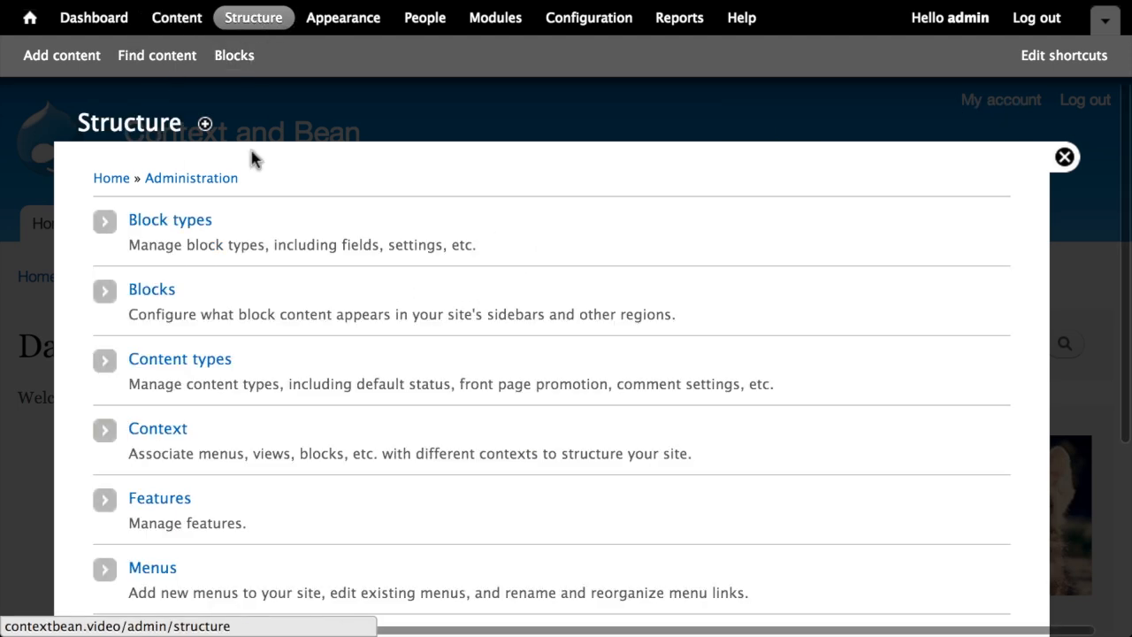
click(169, 219)
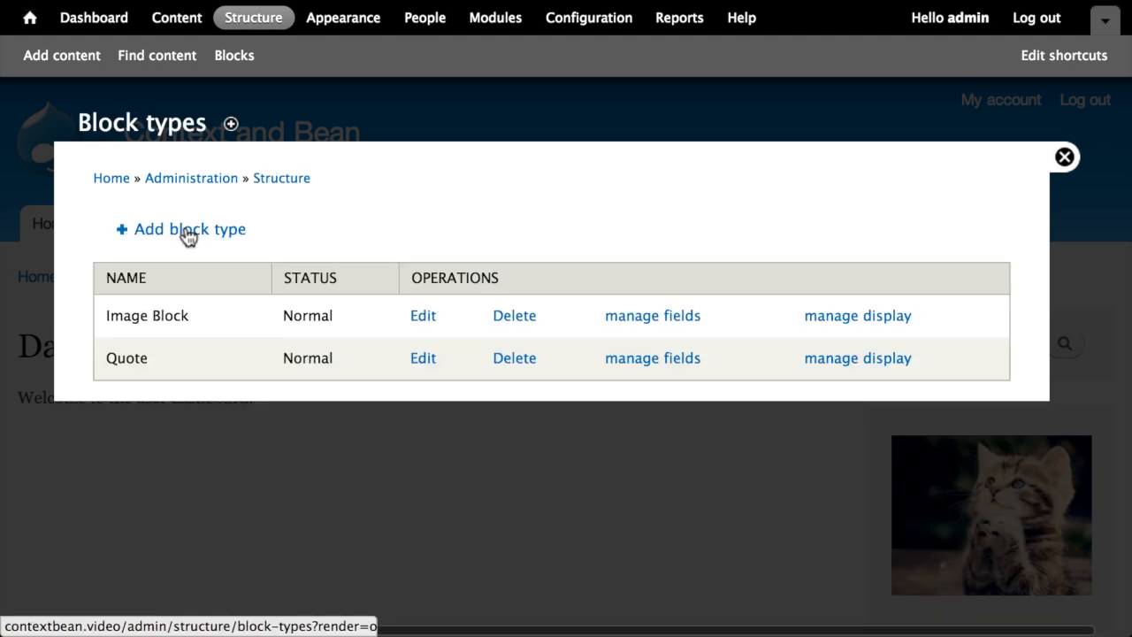
mouse_move(198, 321)
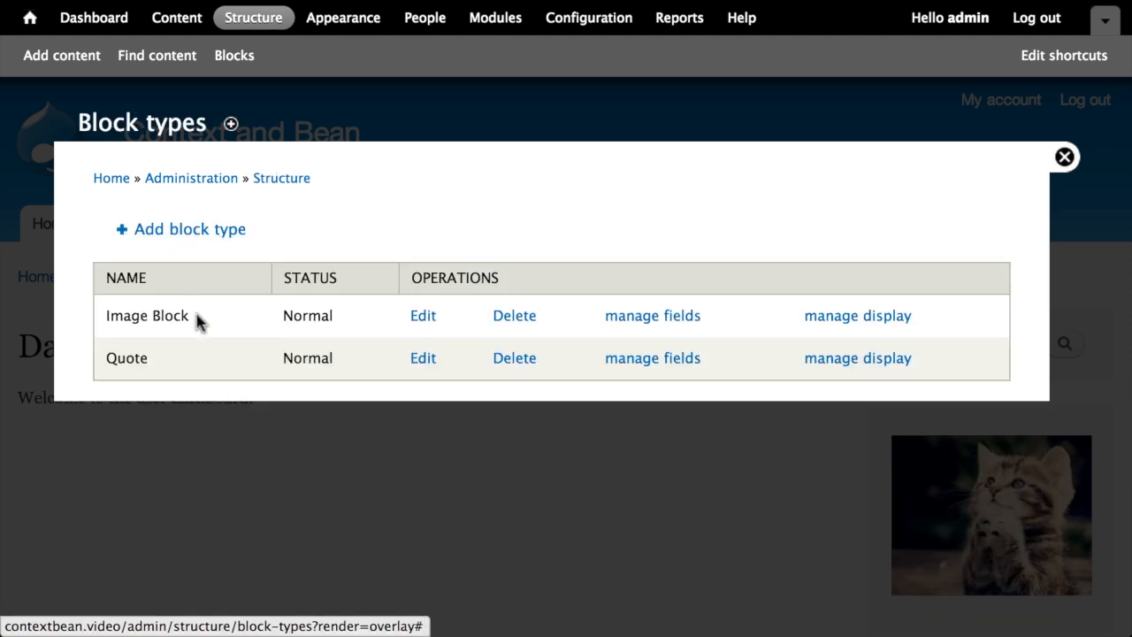
mouse_move(134, 354)
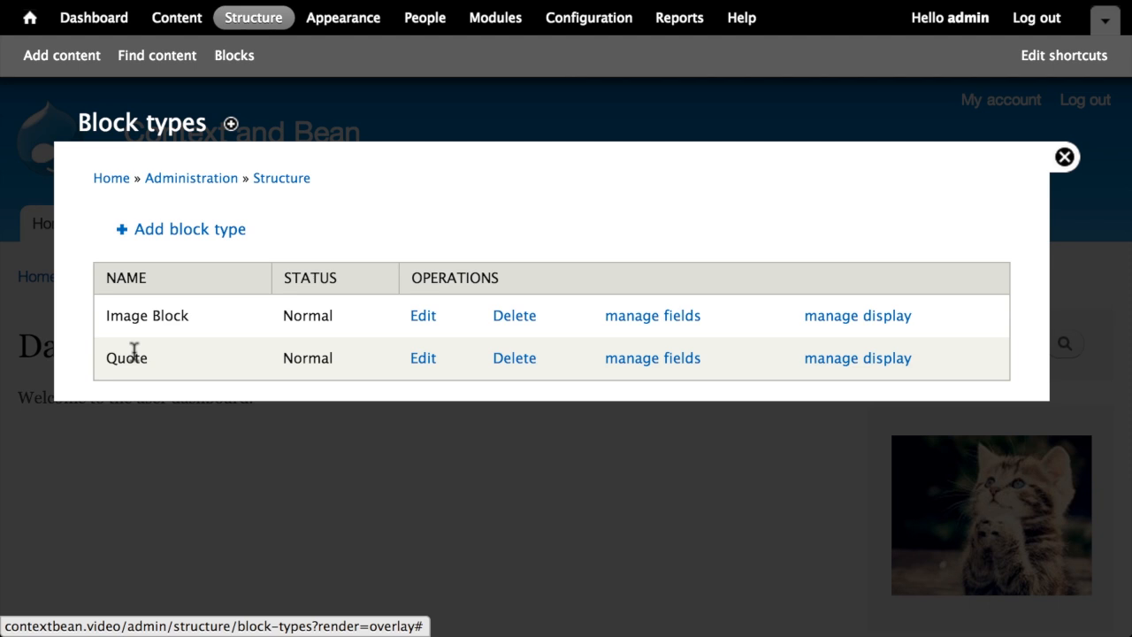
mouse_move(650, 310)
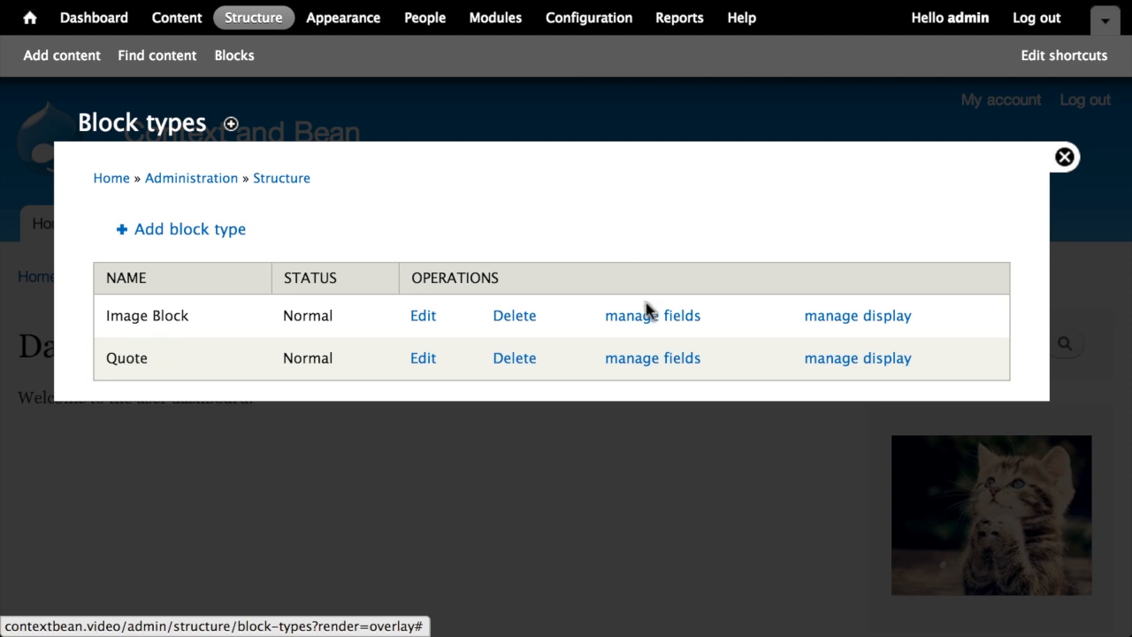
mouse_move(772, 266)
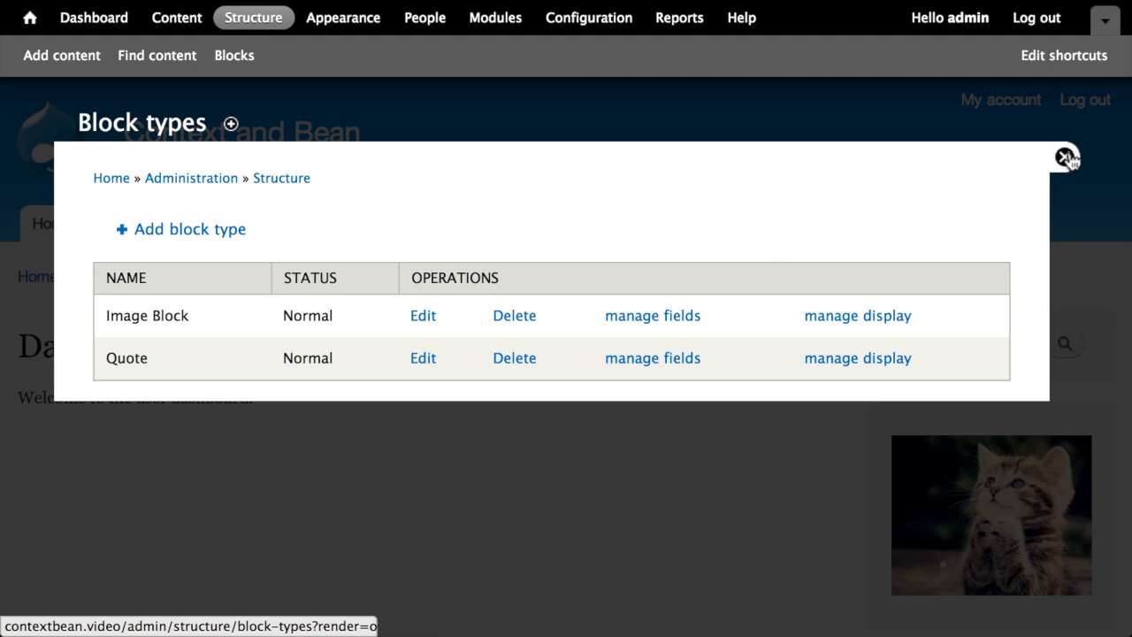
click(1066, 158)
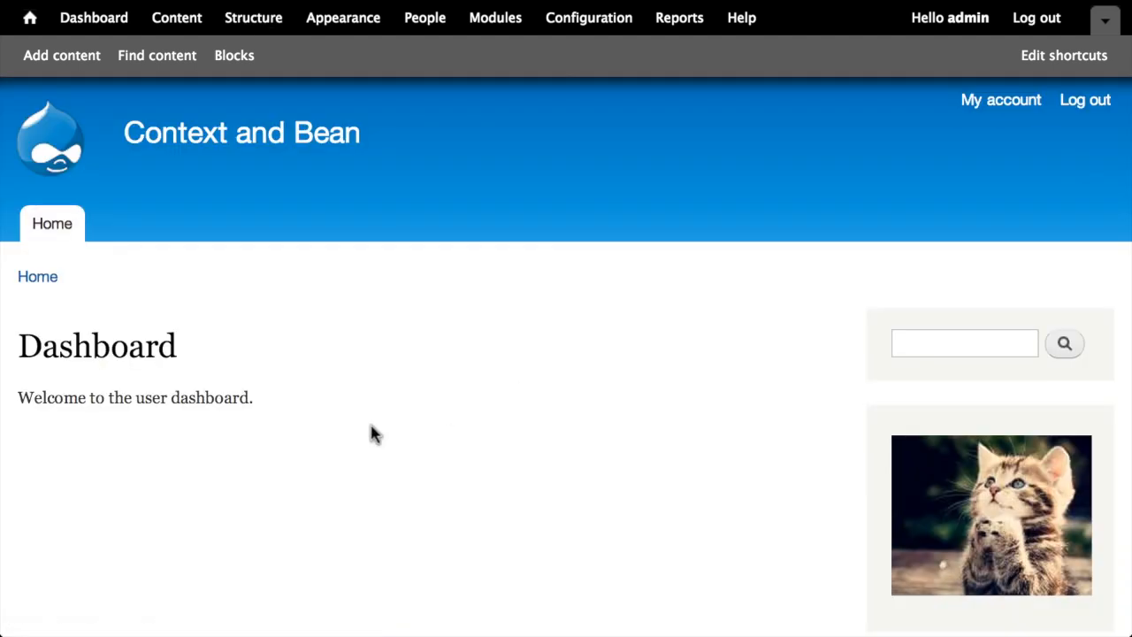